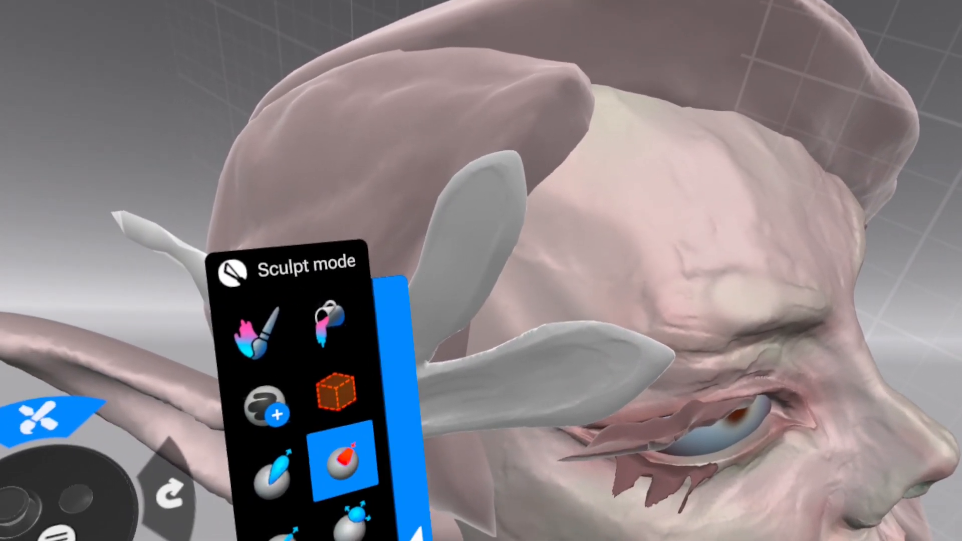
- Select a brush in the Sculpt palette to refine the creature head's forms
left_click(336, 457)
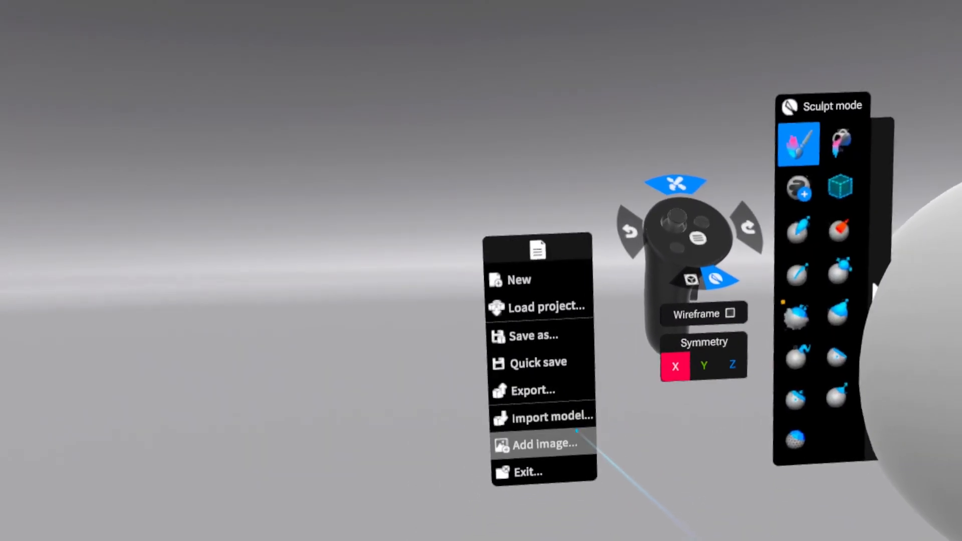
- Start Add image and expand Downloads to list its two reference pictures
left_click(542, 445)
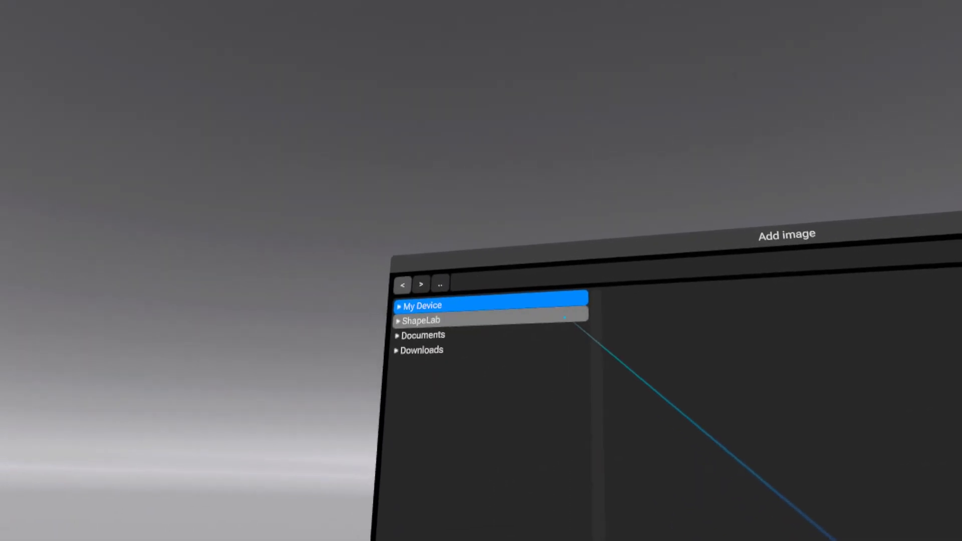
left_click(422, 350)
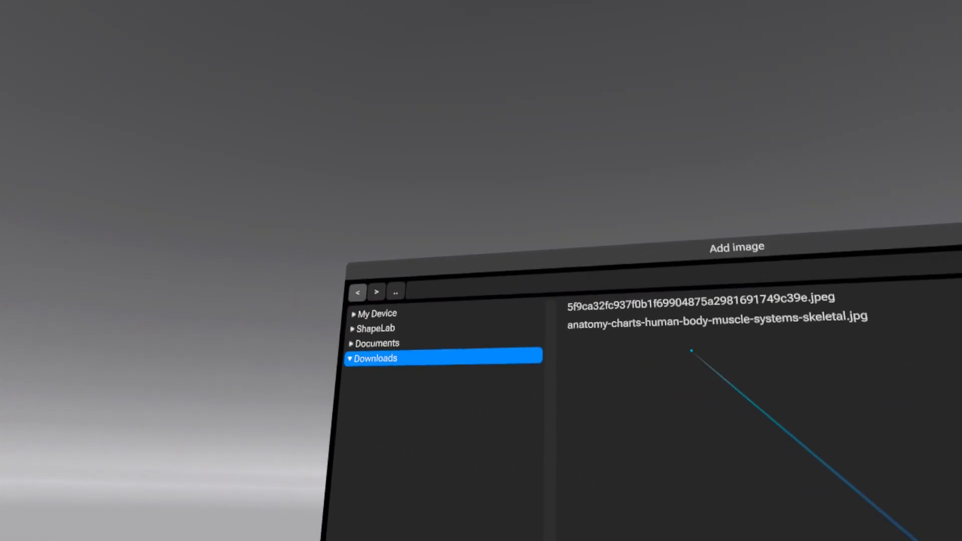
left_click(675, 317)
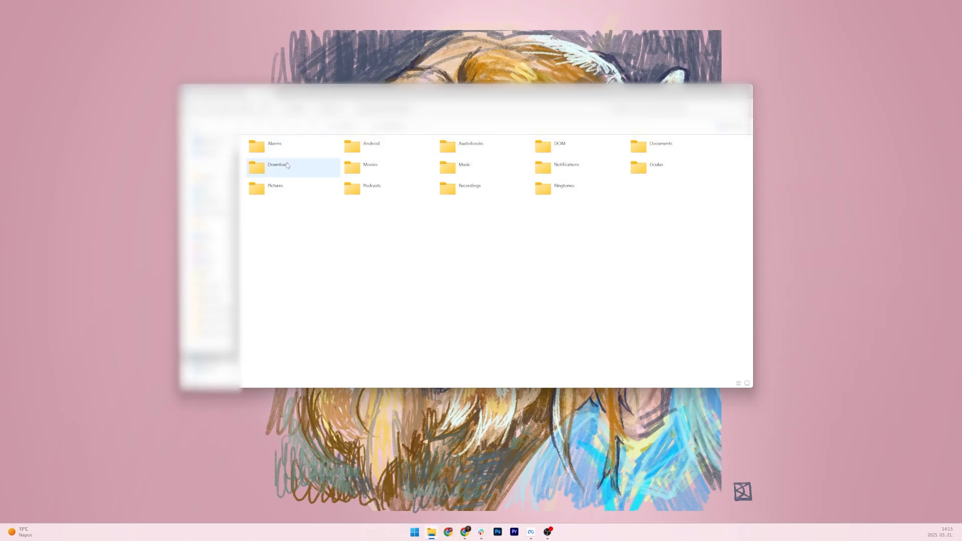
- Open the headset's Download folder showing two reference images and 3D model files
double_click(279, 164)
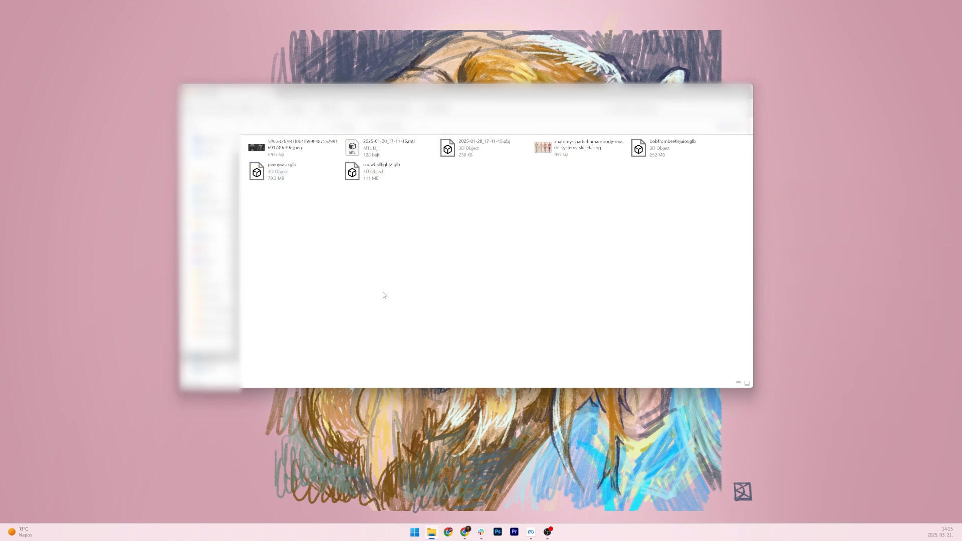